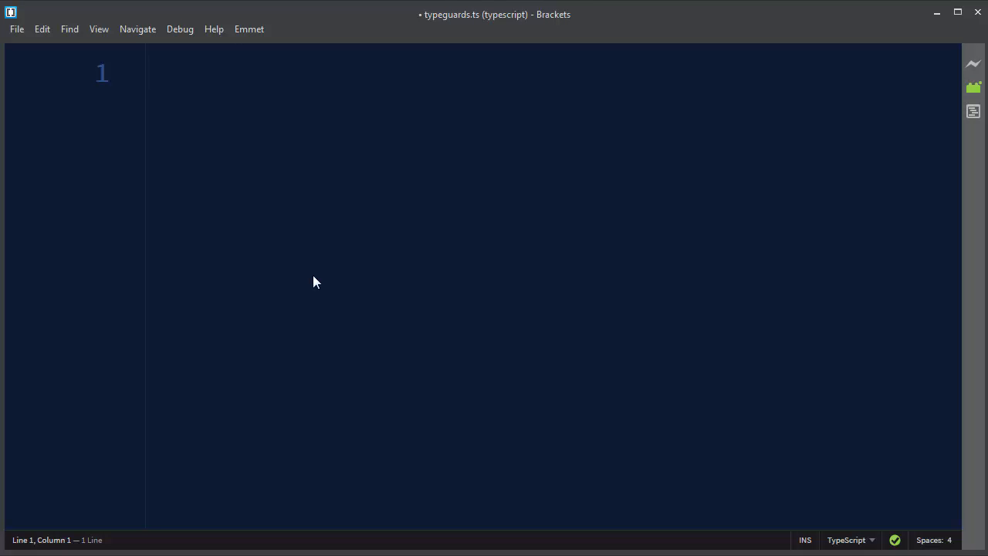
mouse_move(257, 252)
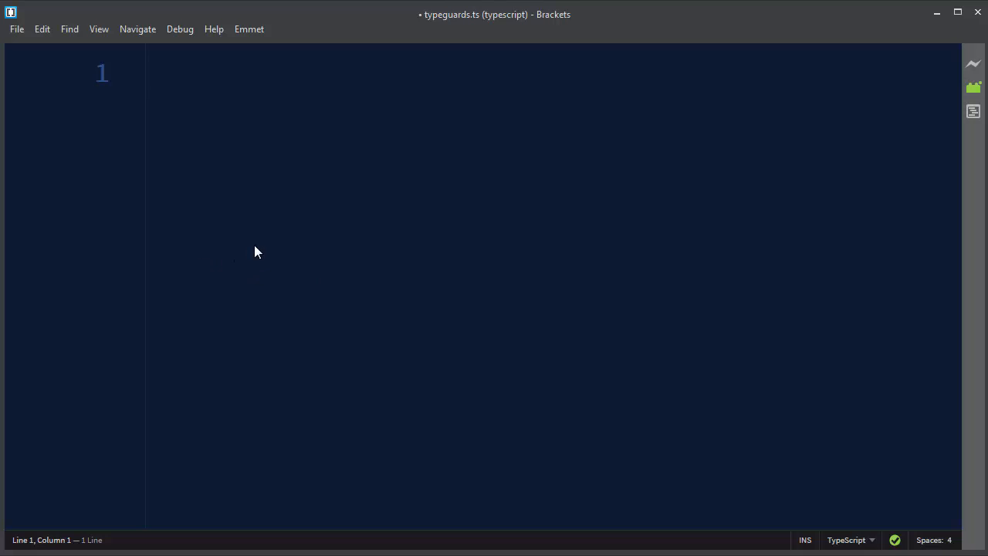
Write the declaration var myVariable: any; and leave blank lines below it.
text(var)
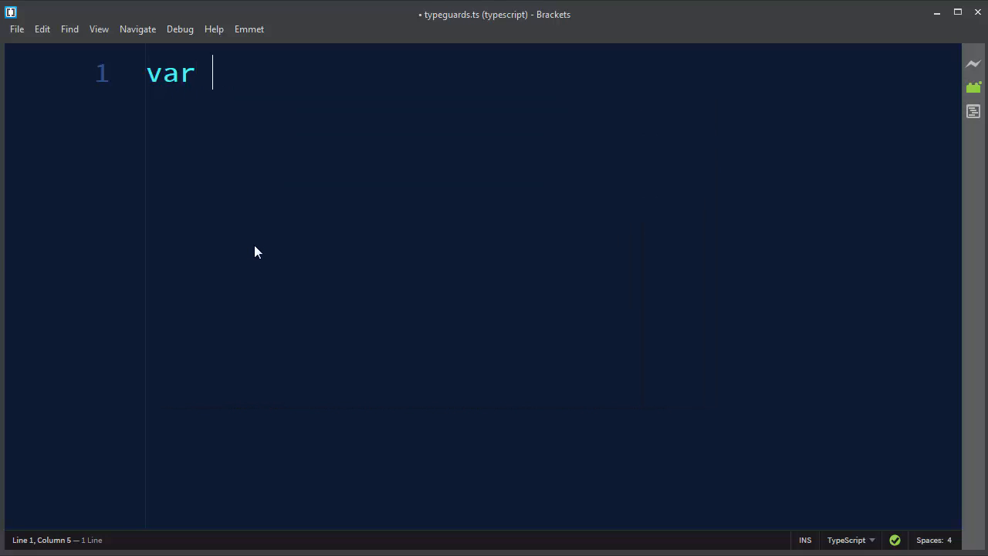
text(myVariab)
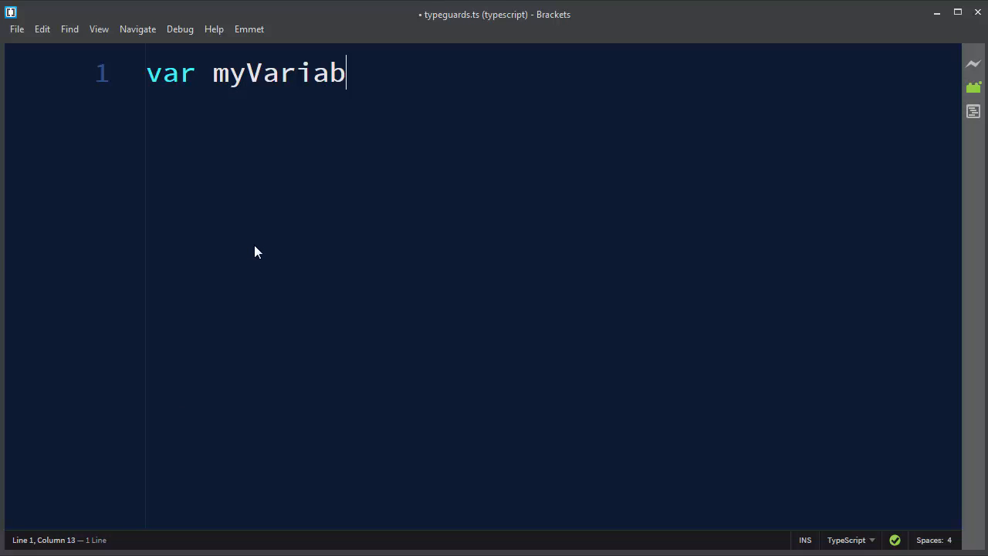
text(le: a)
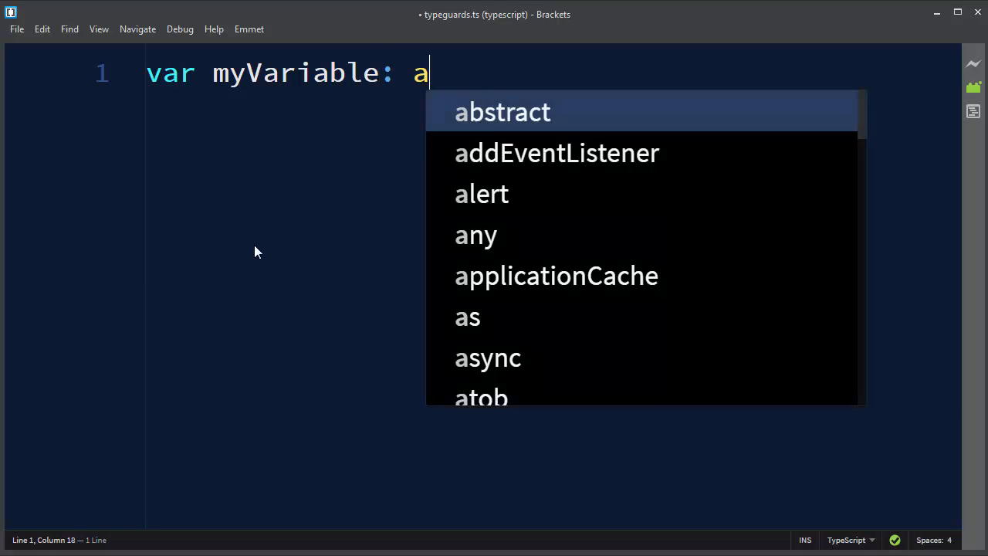
text(ny;)
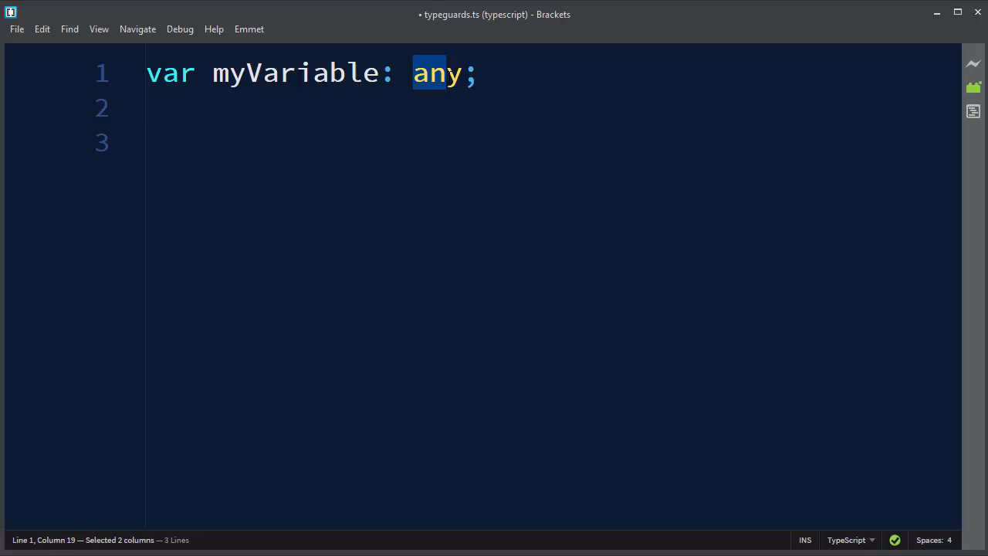
key(shift+right)
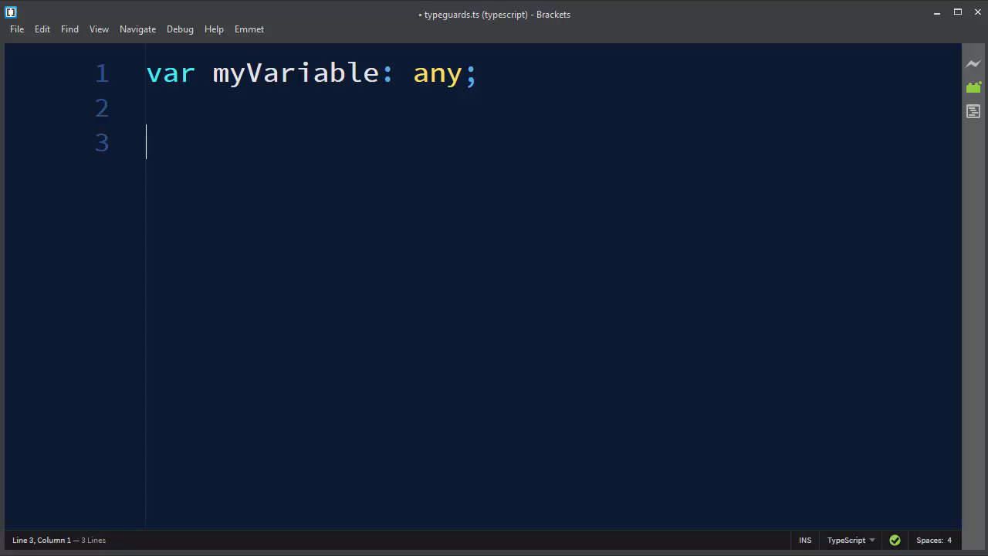
double_click(296, 73)
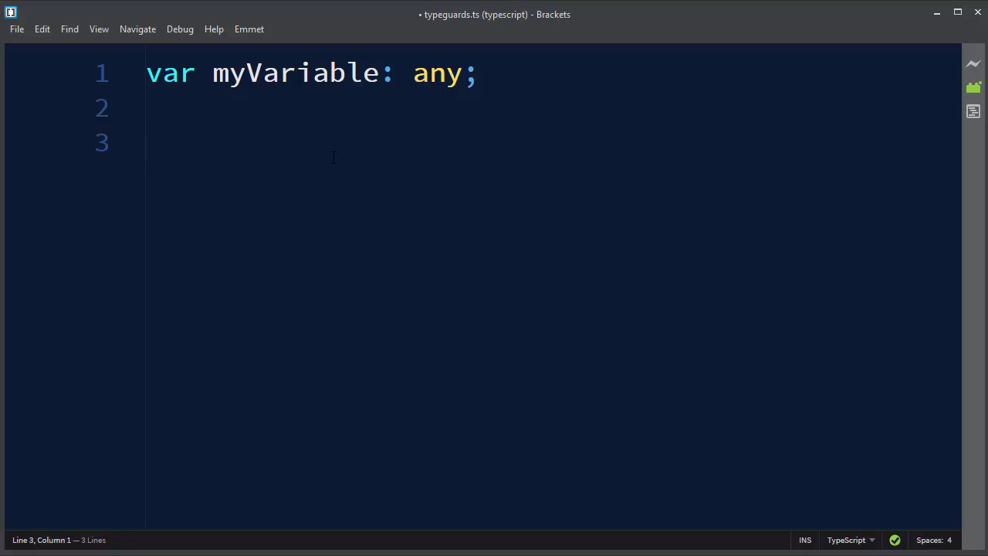
Write if(typeof myVariable === 'string') { so an empty string type-guard block is created.
text(if()
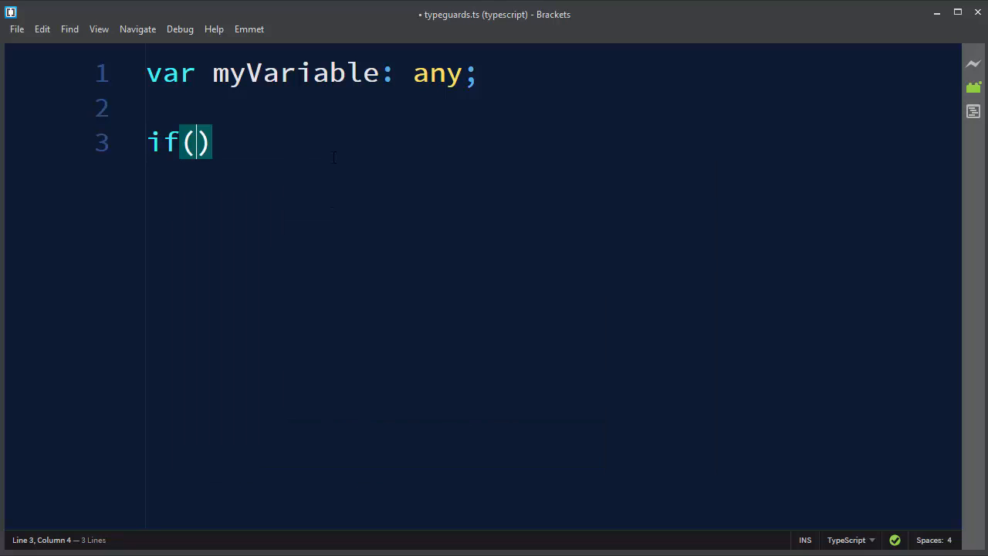
text(type)
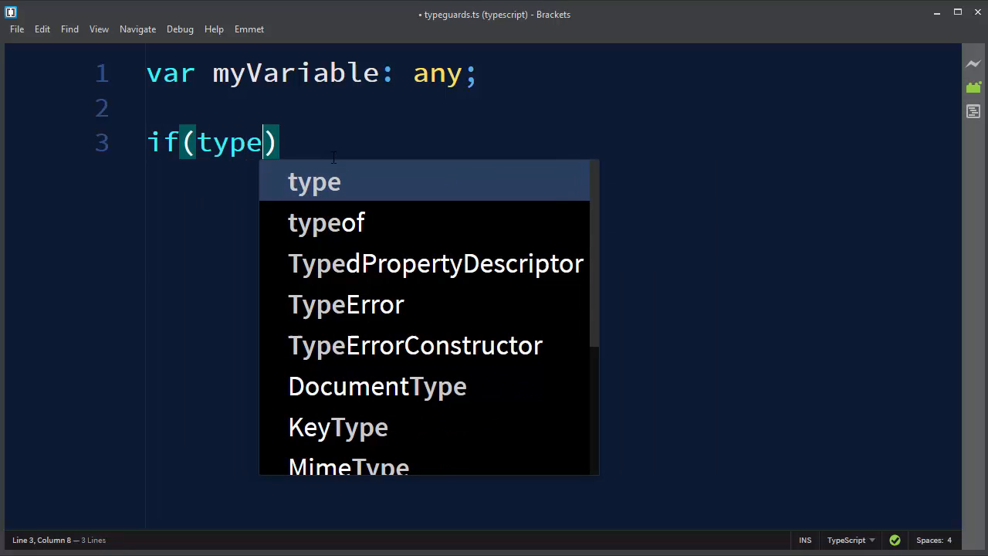
click(326, 222)
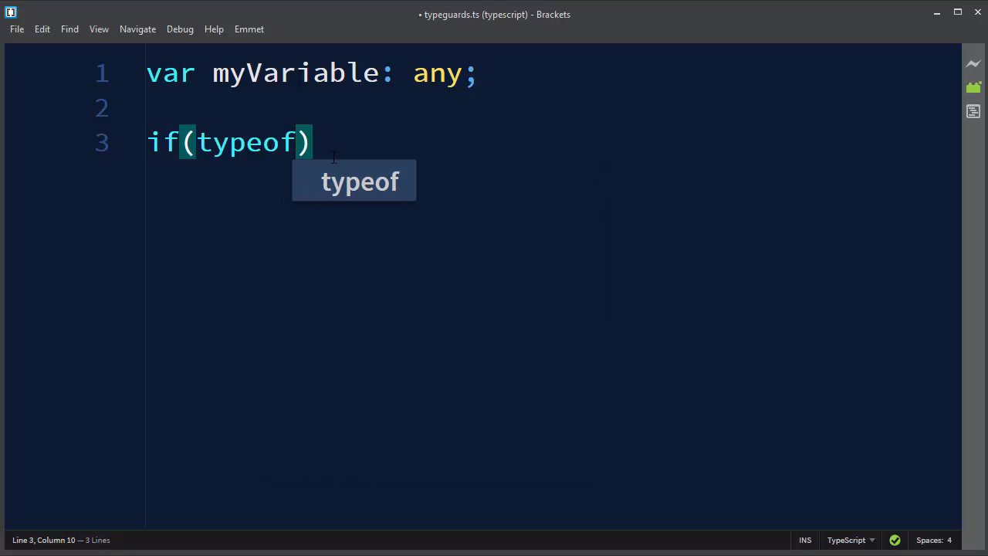
text(myVariab)
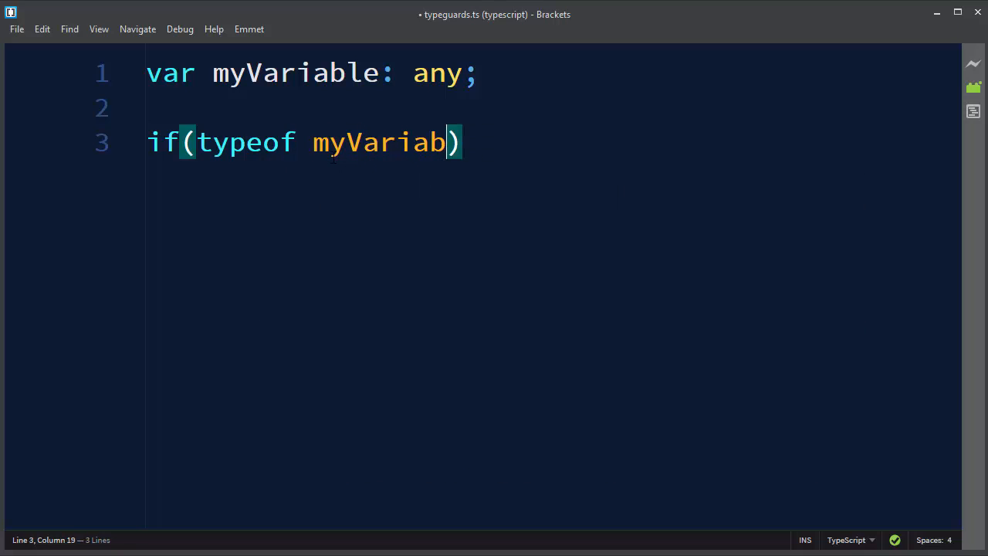
text(le === 's')
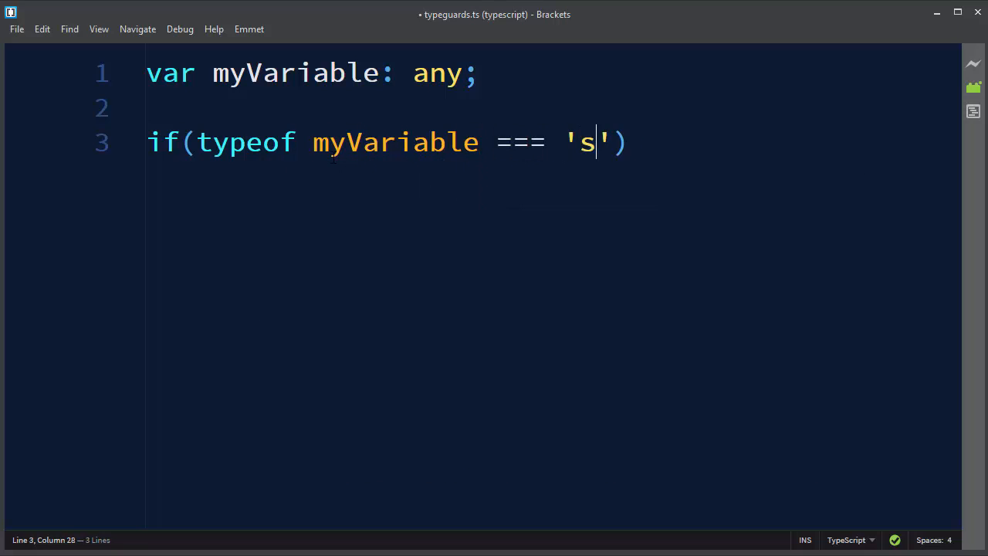
text(tring') {)
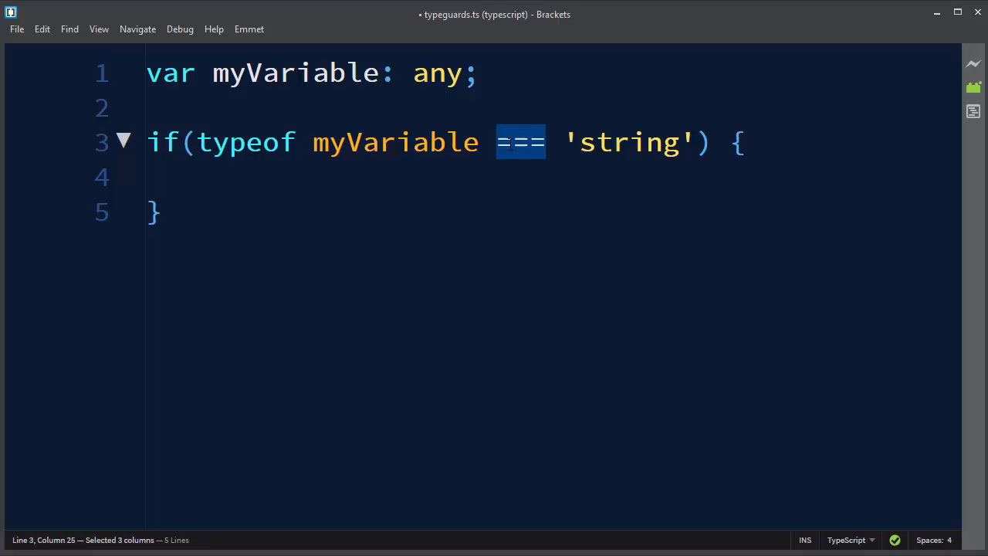
mouse_move(403, 185)
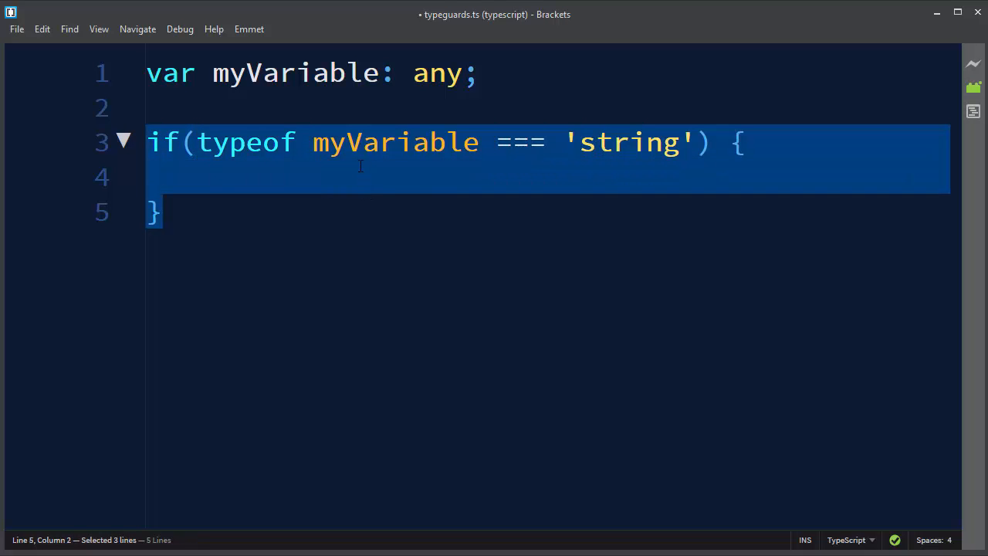
mouse_move(324, 167)
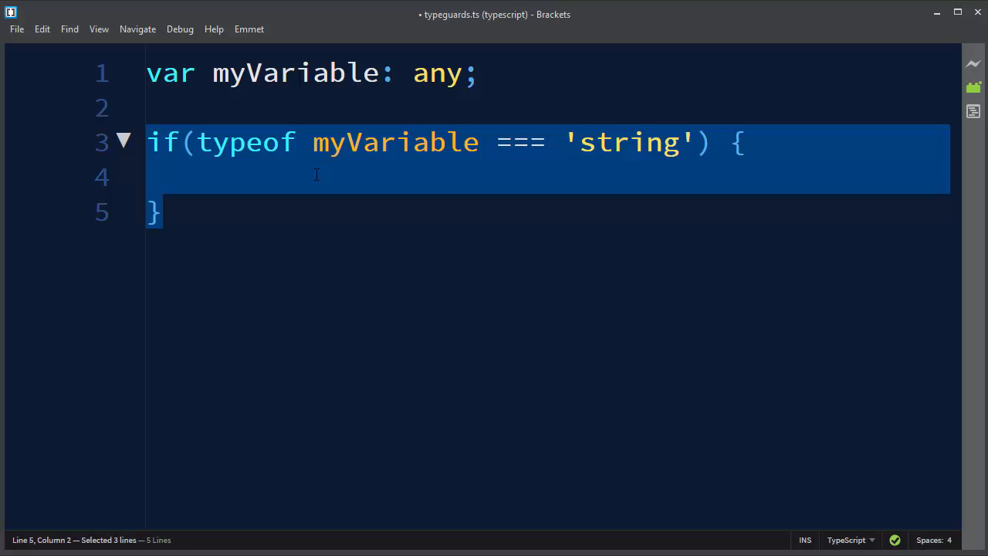
double_click(245, 142)
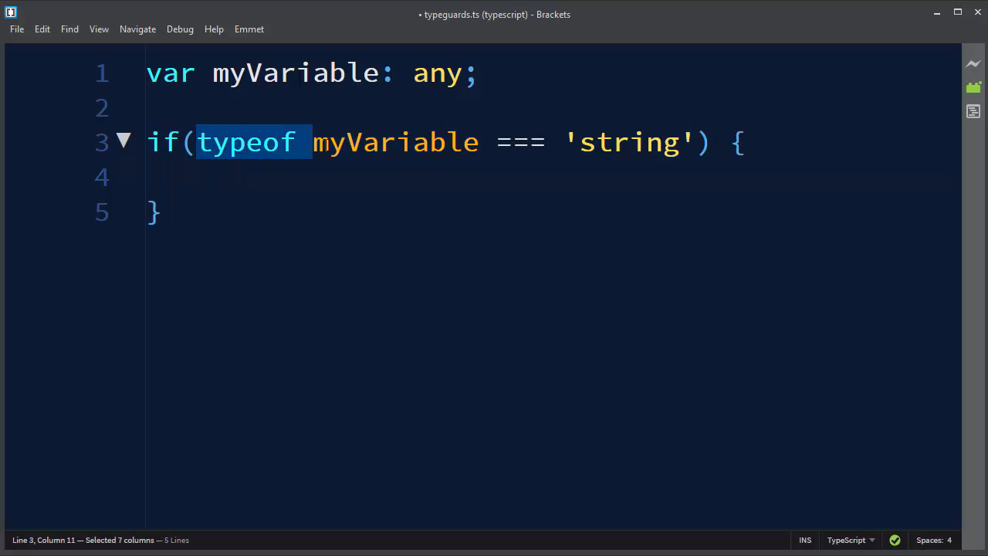
drag(312, 142, 691, 142)
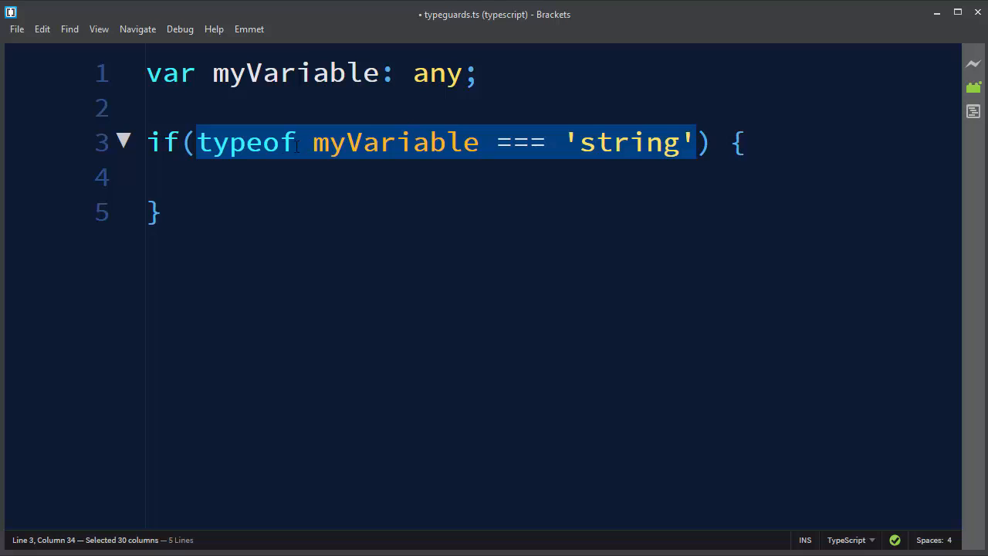
double_click(395, 142)
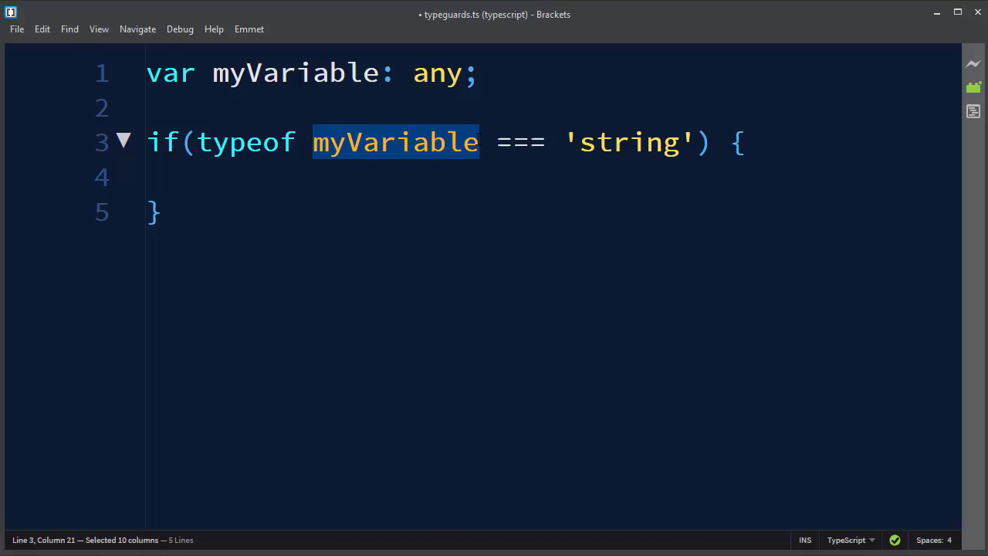
click(583, 142)
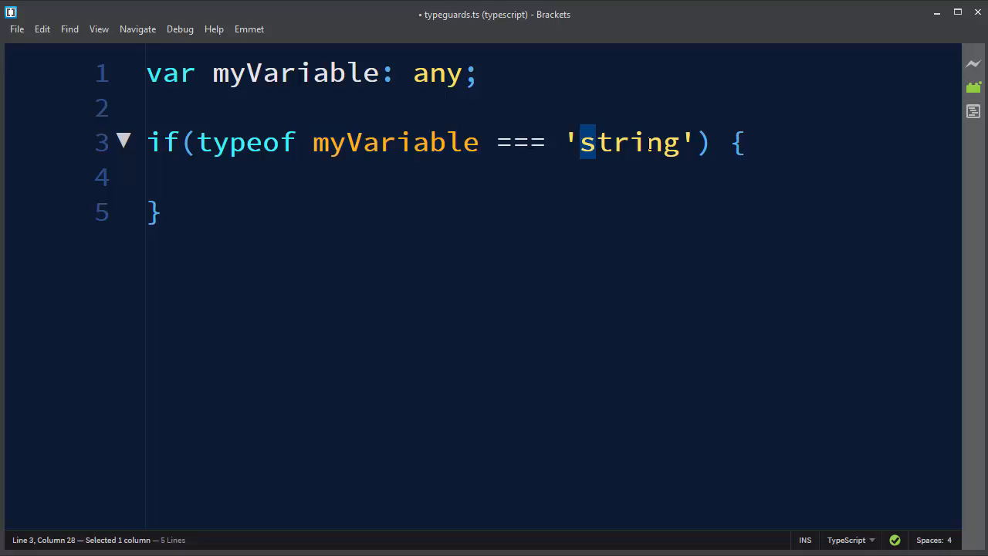
drag(589, 142, 710, 142)
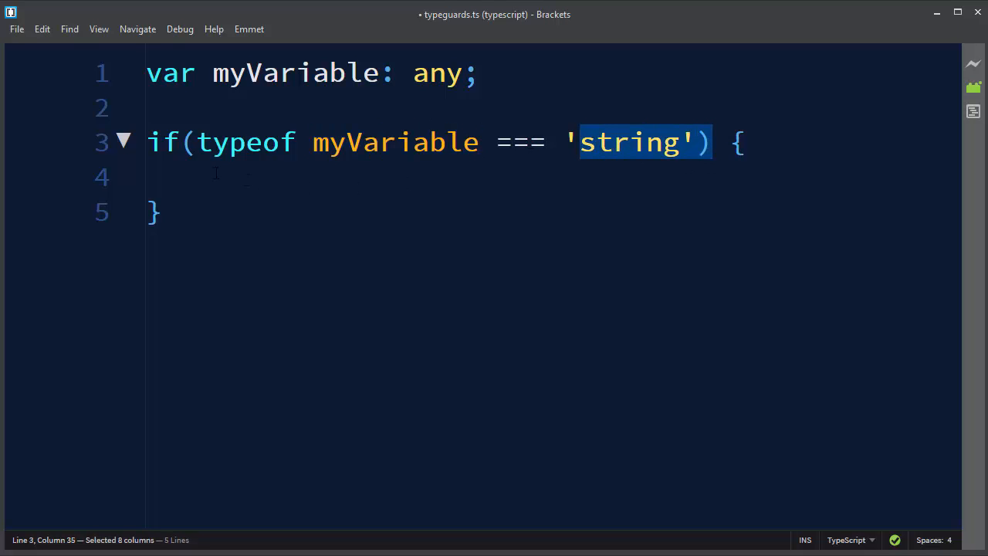
click(216, 176)
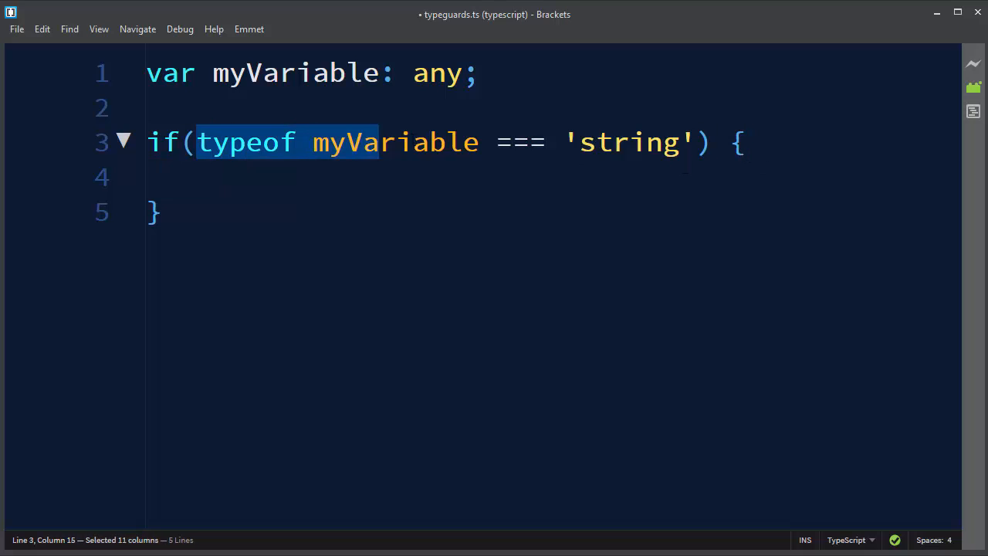
drag(378, 142, 693, 142)
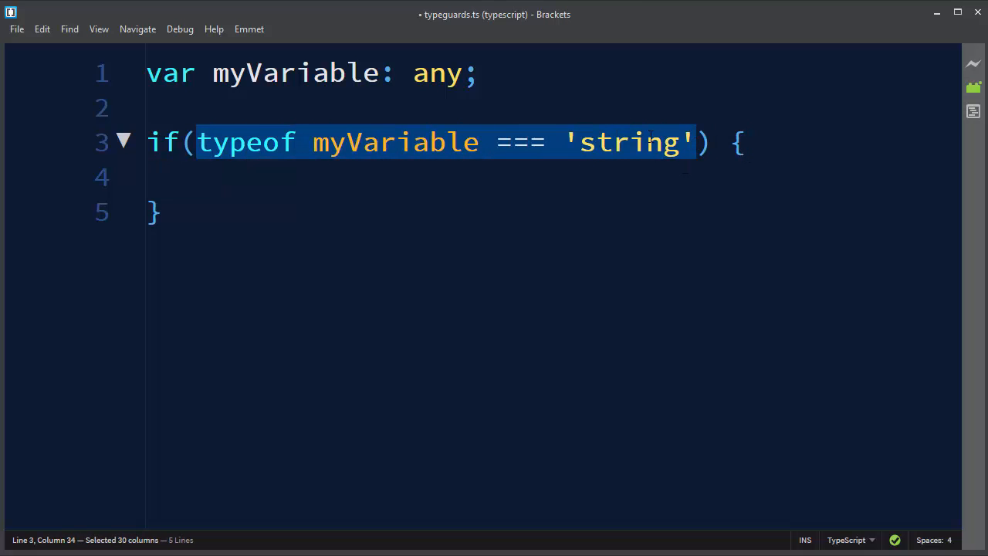
click(275, 178)
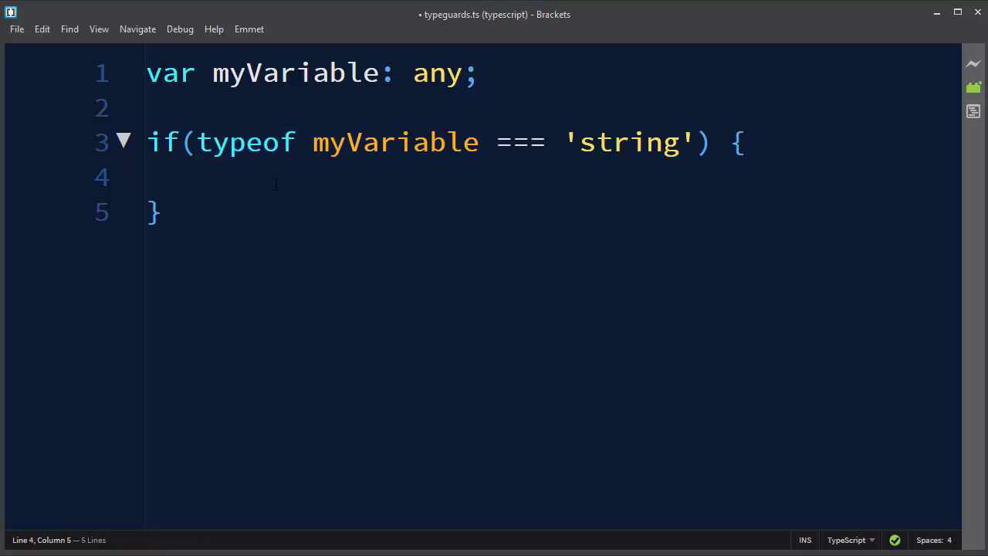
Inside the string guard, assign myVariable = 'This is a string.'; correcting a mistyped part.
text(myVariable =)
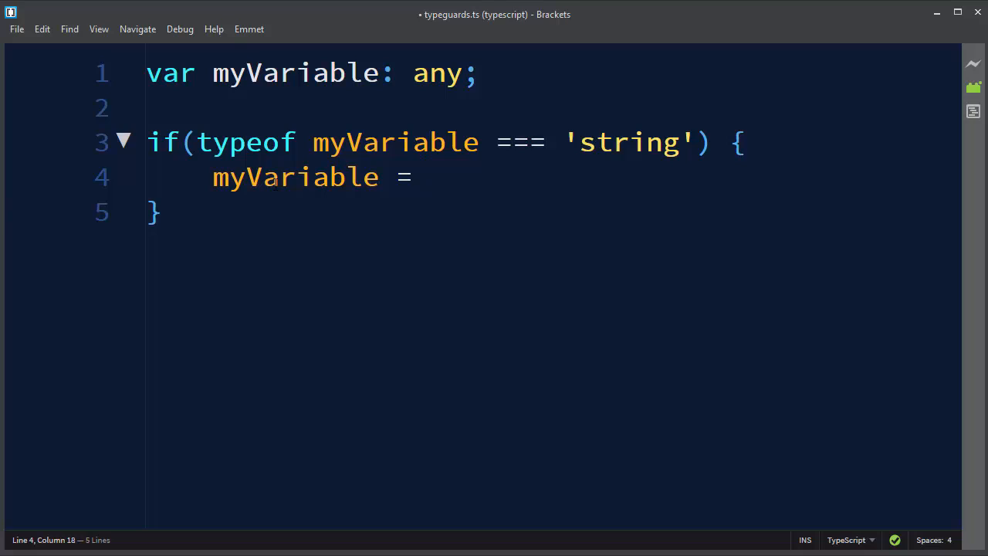
text('This')
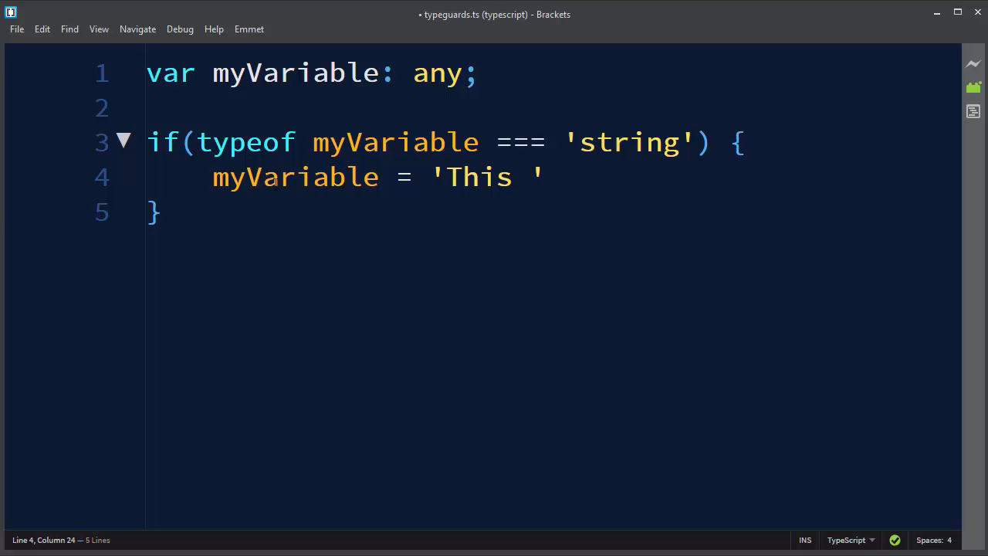
text(a)
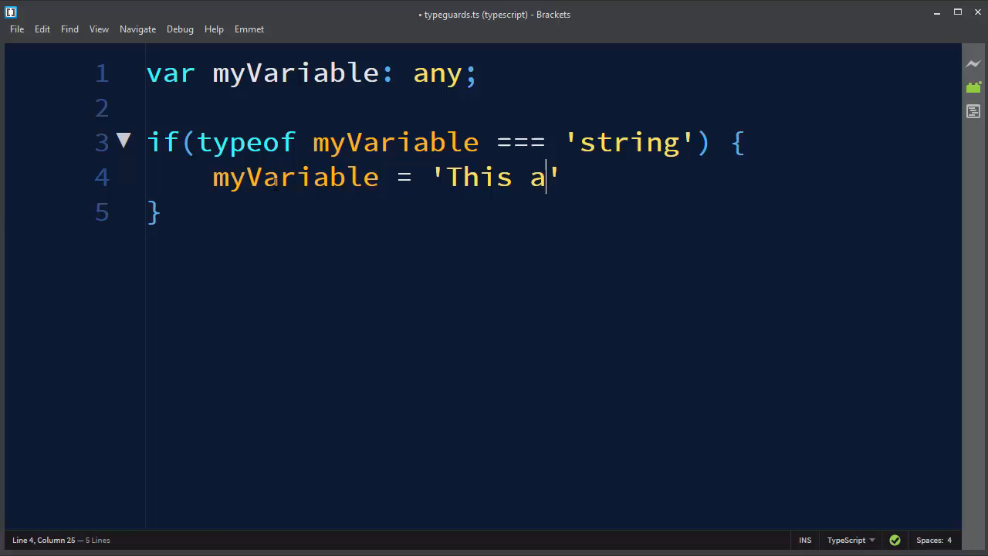
text(string)
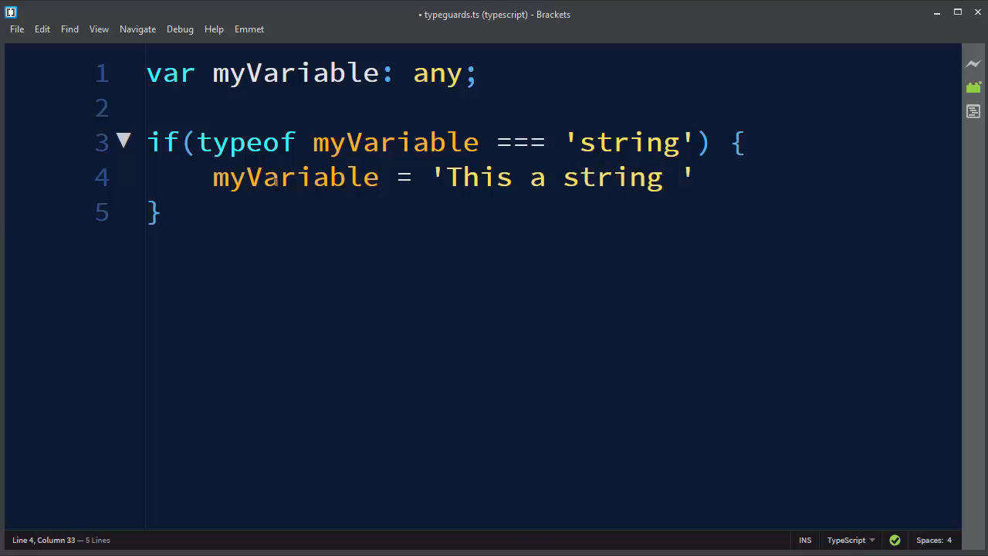
key(BackSpace)
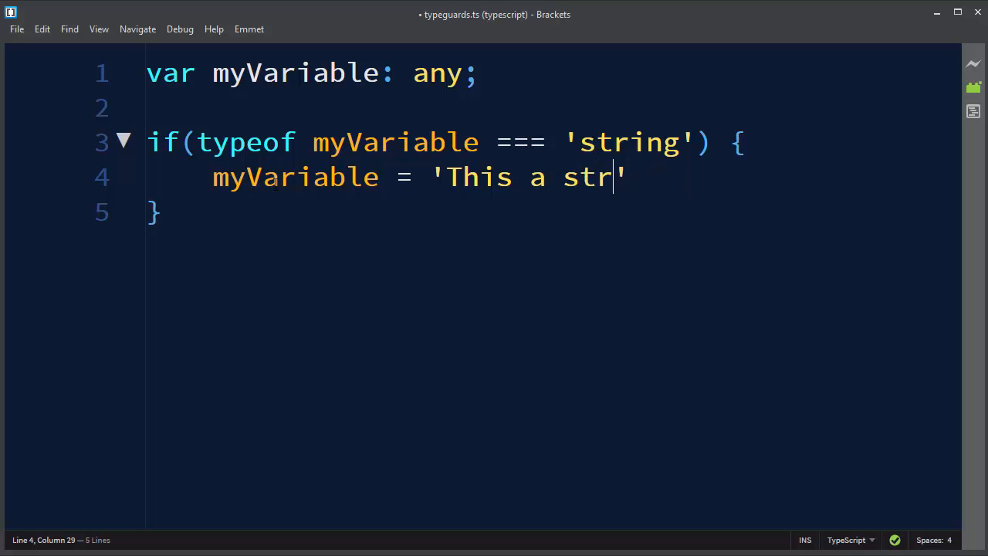
text(is a s)
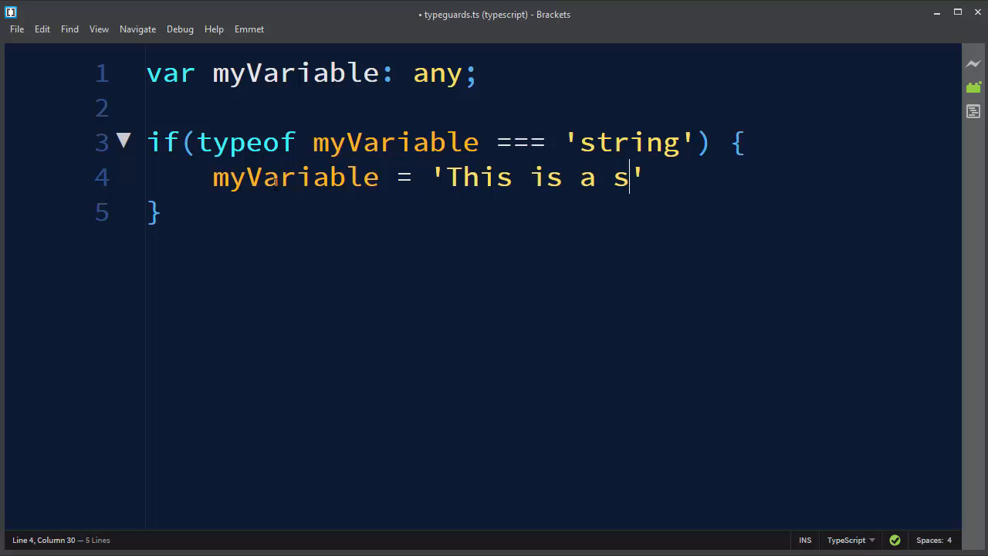
text(tring.)
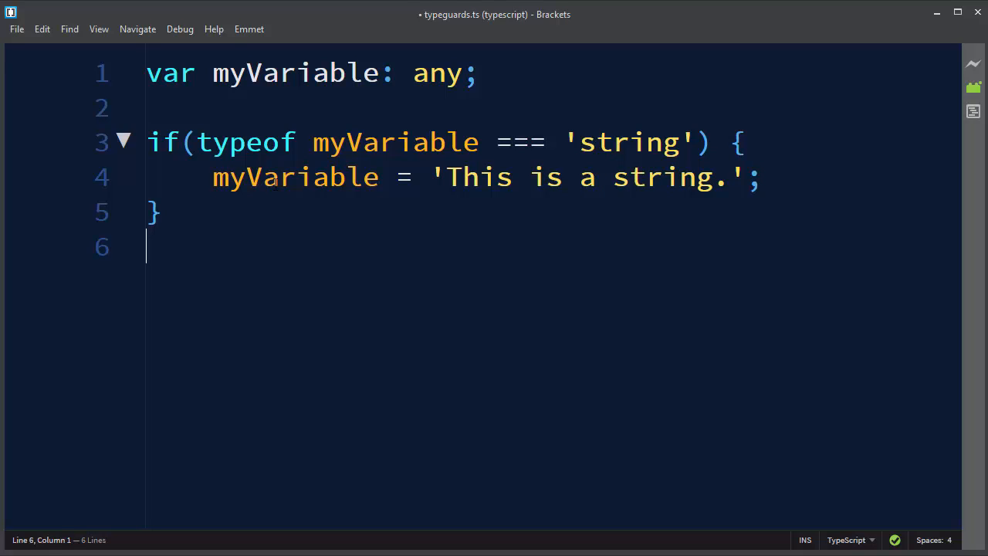
Write if(typeof myVariable === 'number') { creating an empty number type-guard block and place the cursor in its body.
text(if)
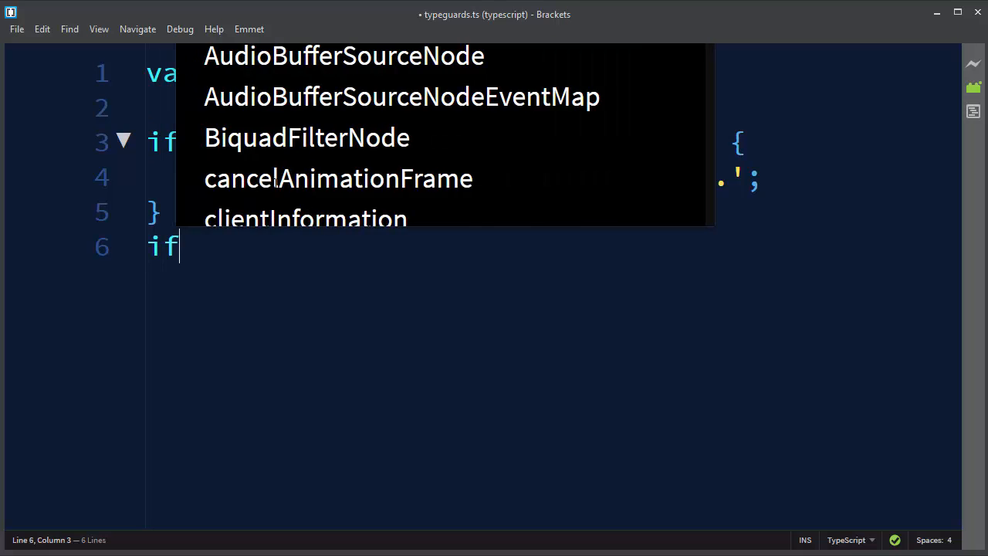
text((typeof m)
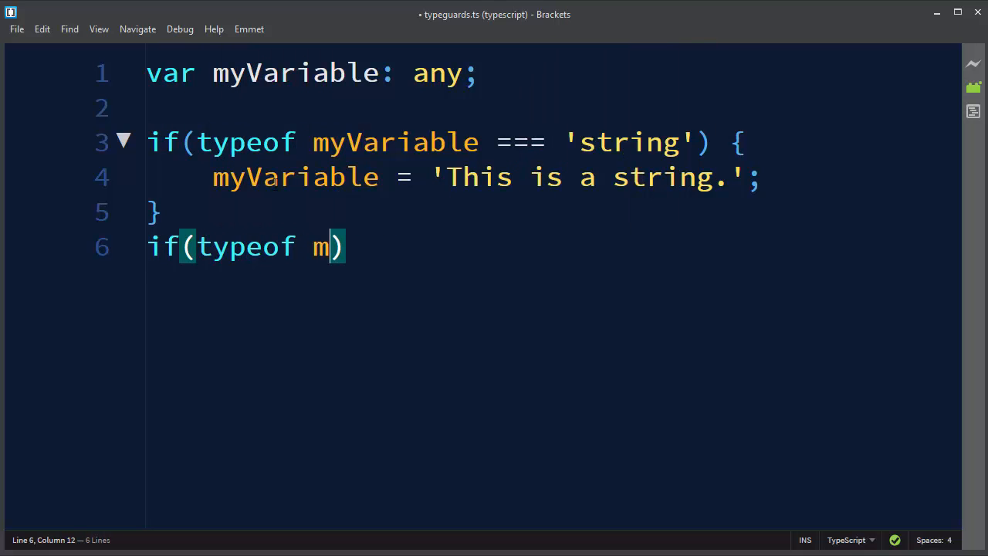
text(yVariable ===)
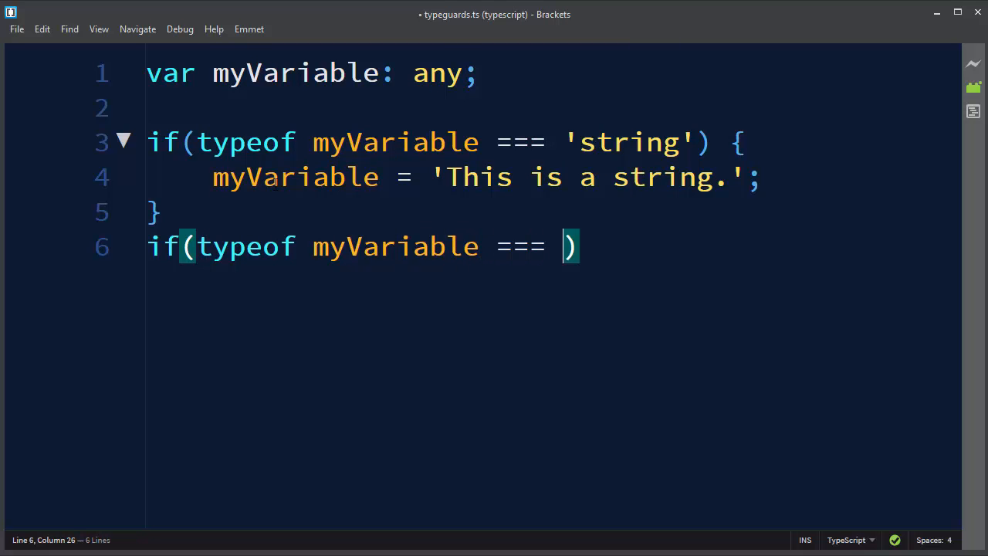
text('number')
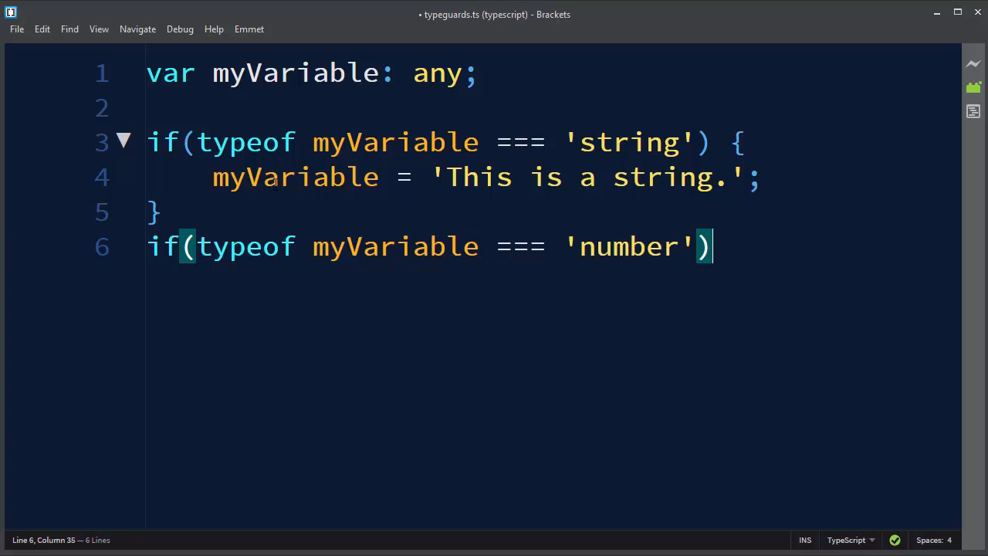
text({)
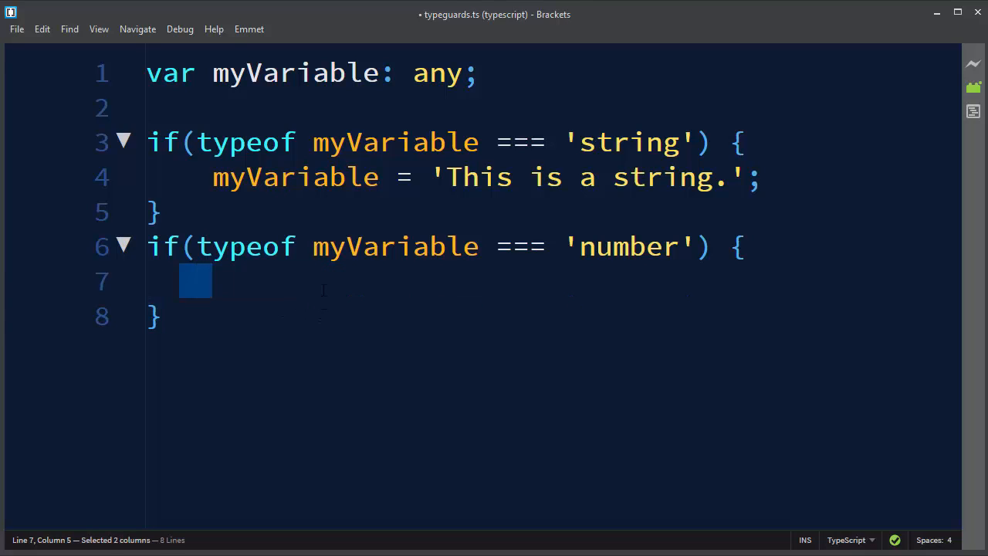
click(217, 281)
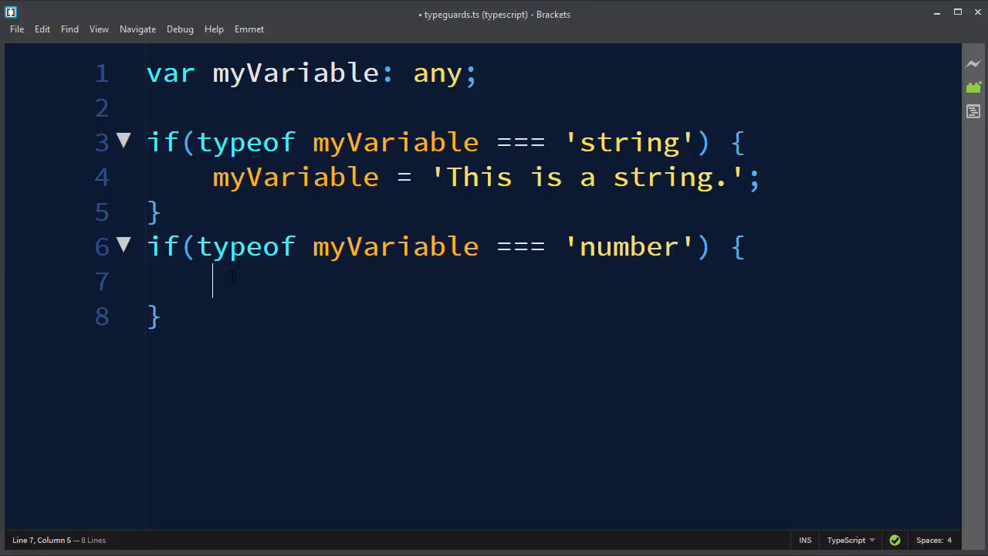
drag(198, 247, 595, 247)
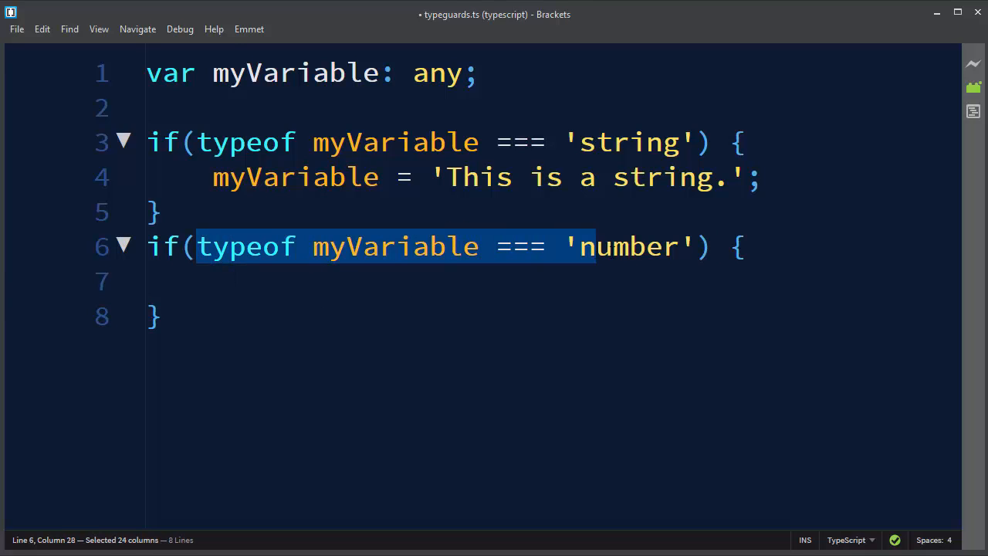
click(213, 281)
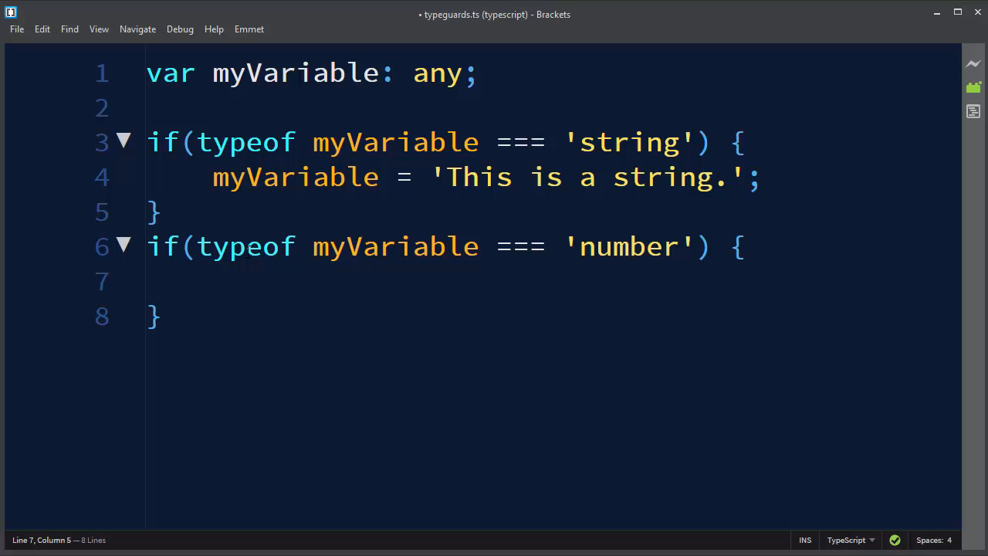
Inside the number guard, assign myVariable = 1;.
text(myVariable =)
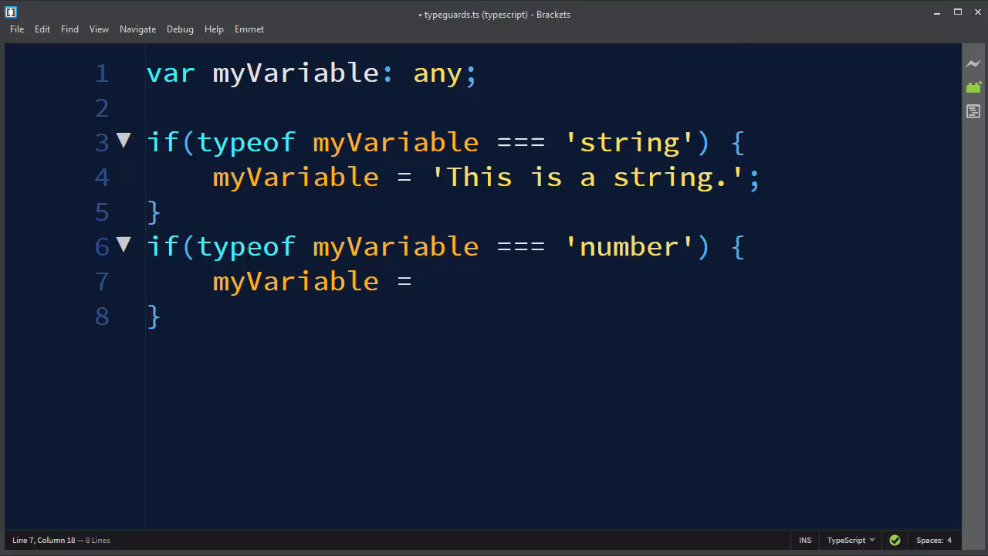
text(1;)
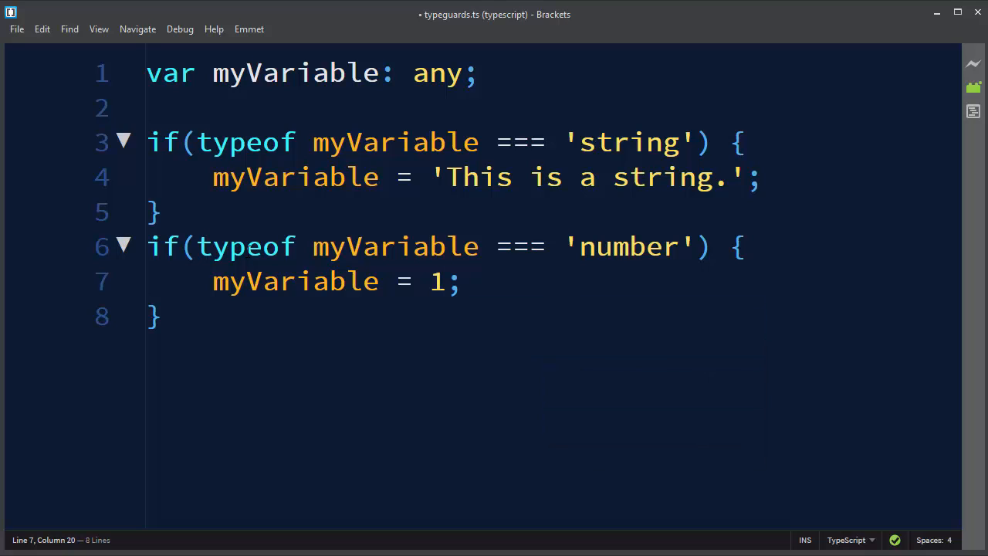
click(395, 281)
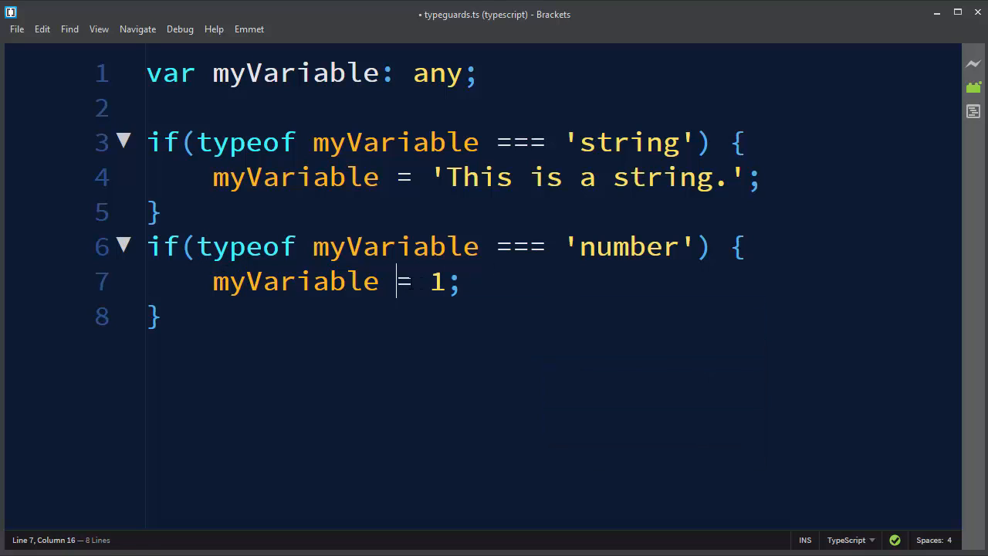
drag(395, 281, 461, 281)
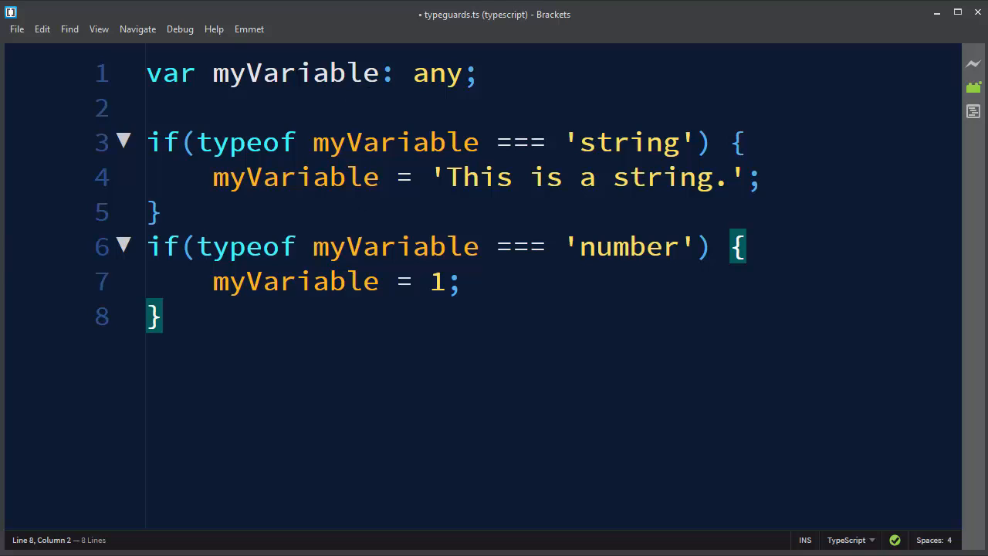
Replace the any annotation on line 1 with the union string | number | boolean.
double_click(296, 73)
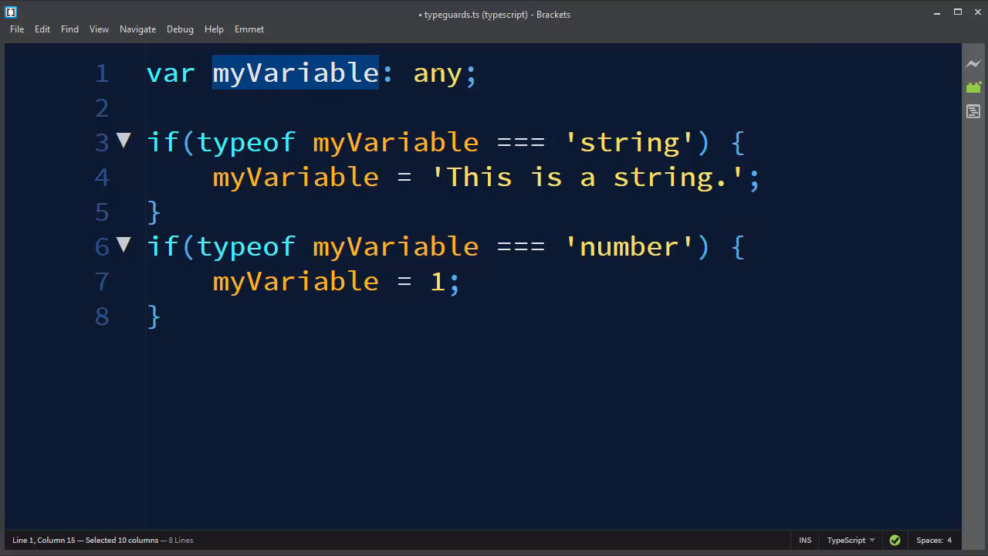
double_click(438, 73)
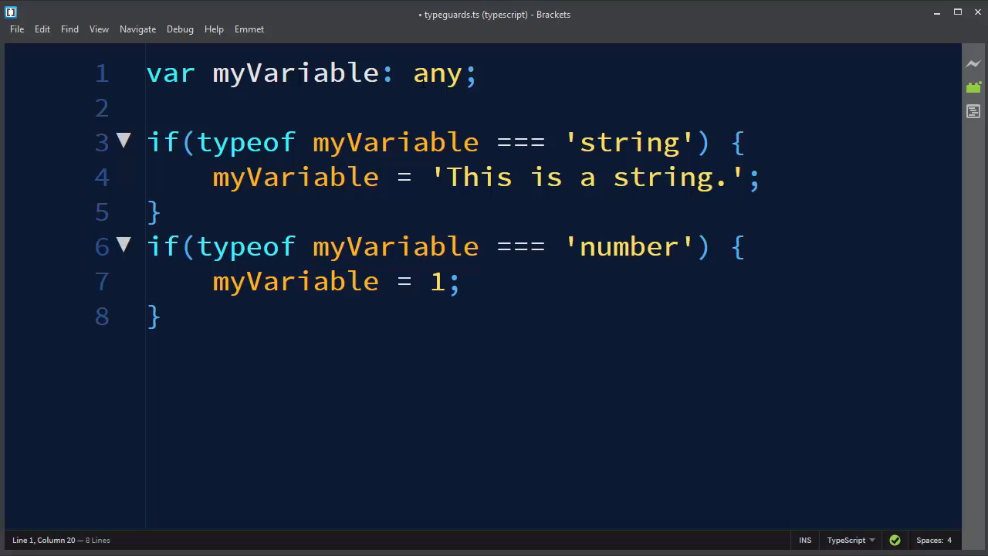
key(Backspace)
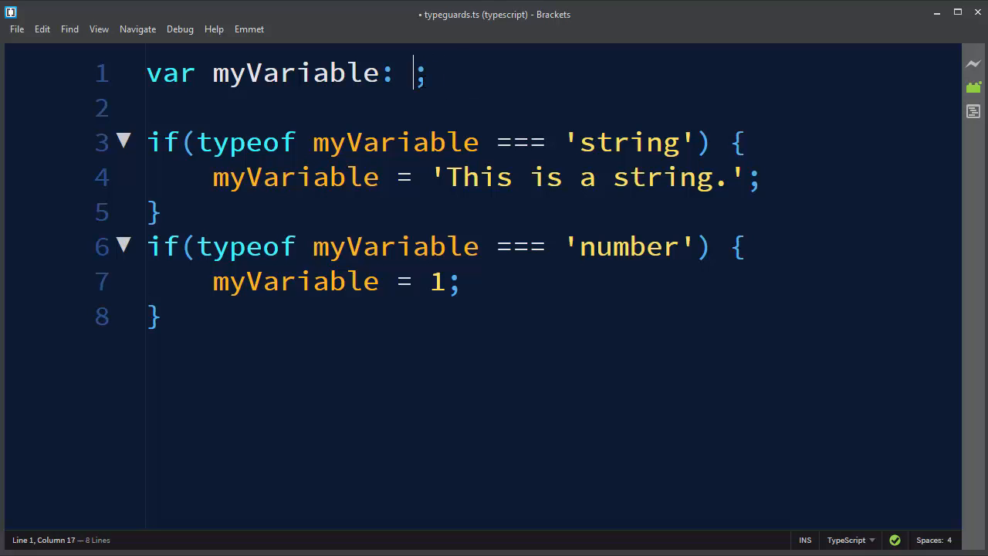
text(string"")
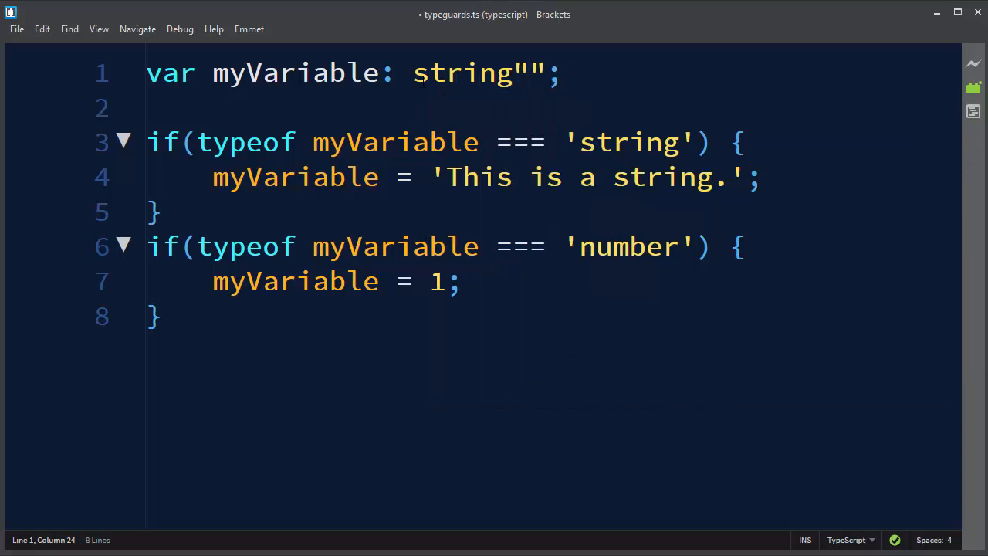
text(| number | boolean)
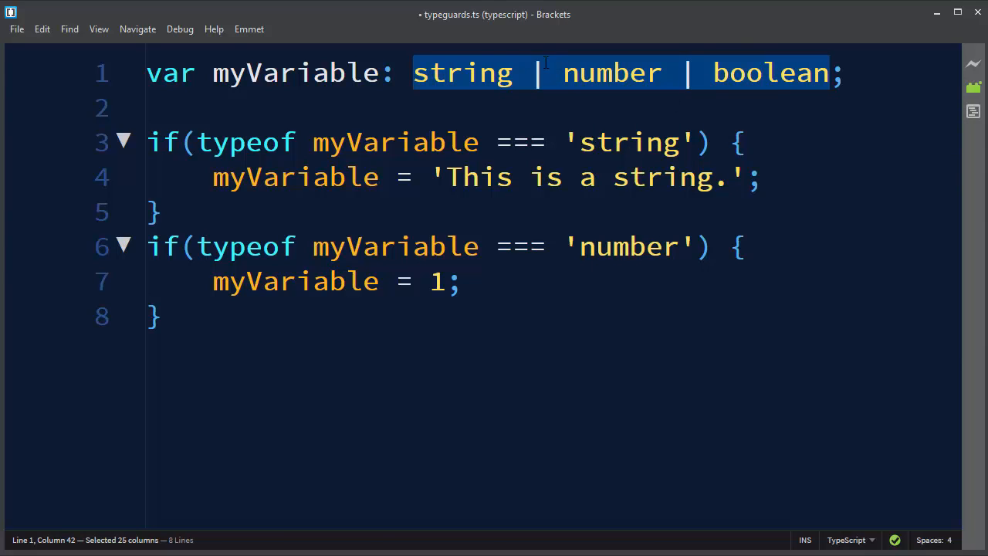
click(714, 73)
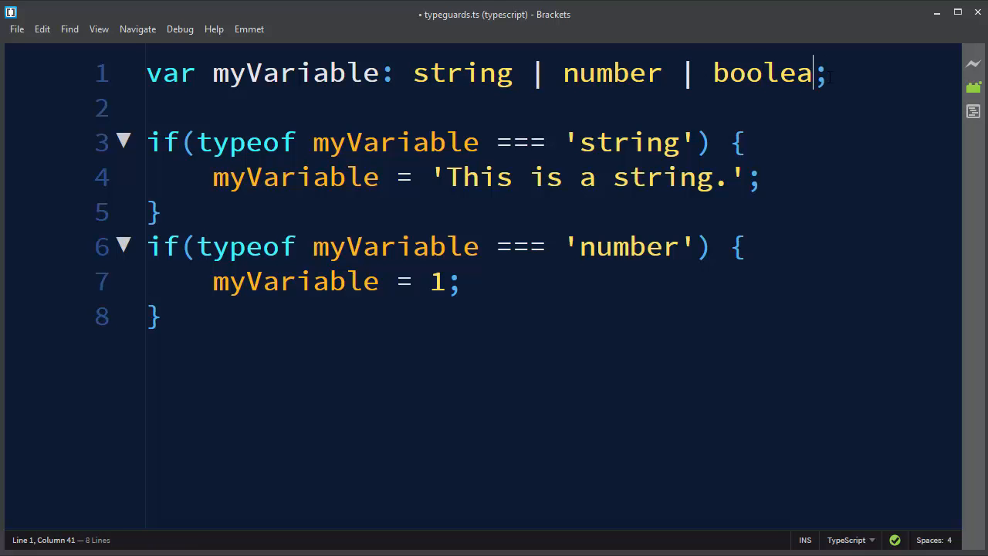
Restore the declaration's type to any in place of the union and dismiss the suggestions.
text(ar myVariable: a;)
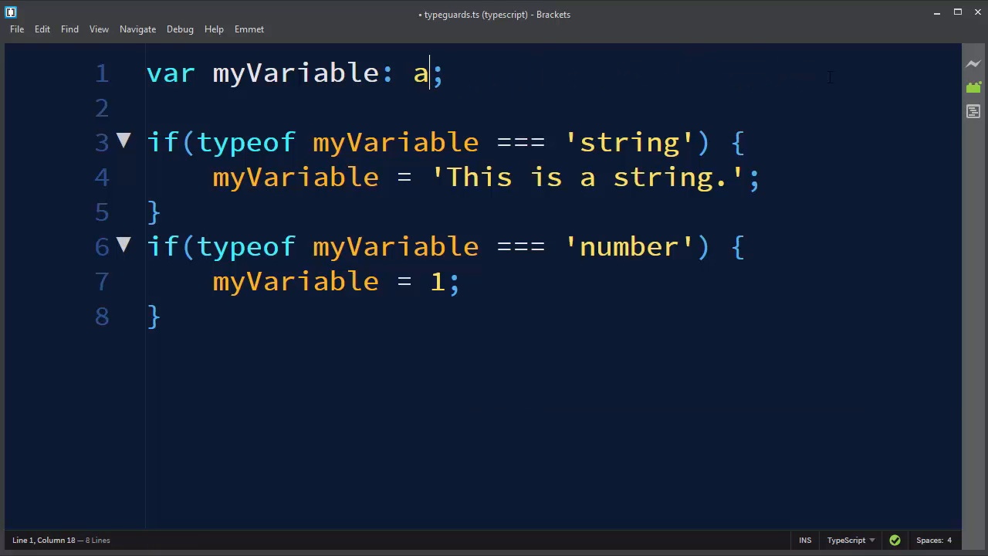
text(ny)
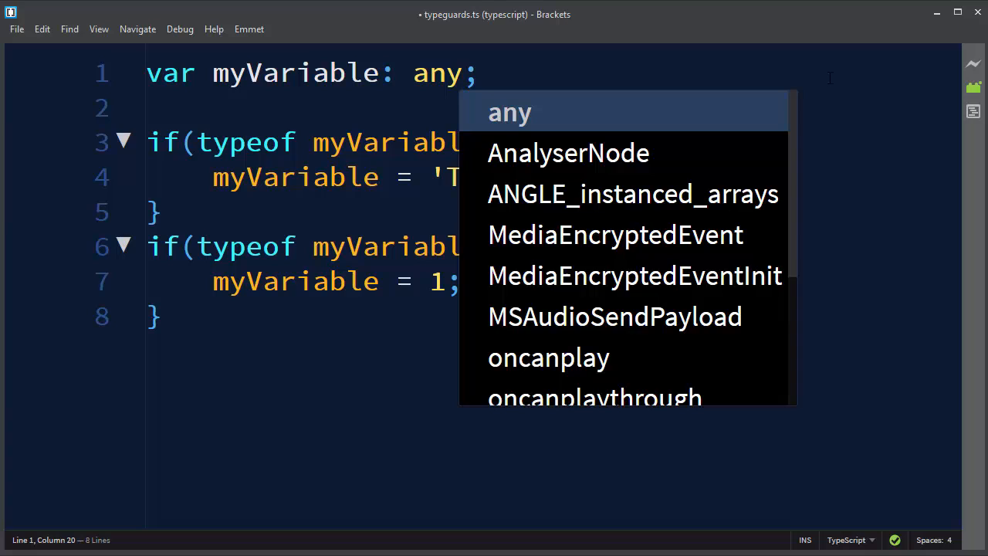
key(Escape)
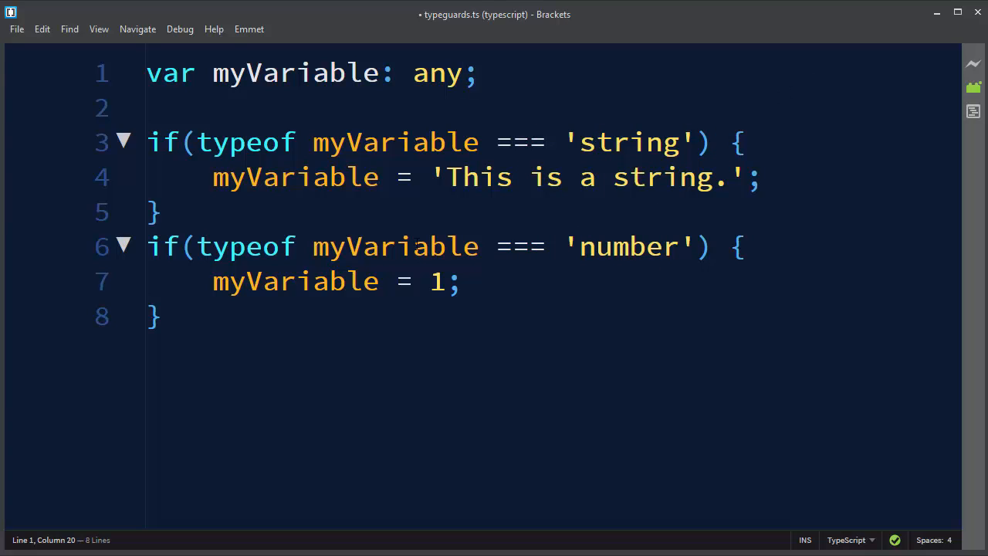
click(463, 74)
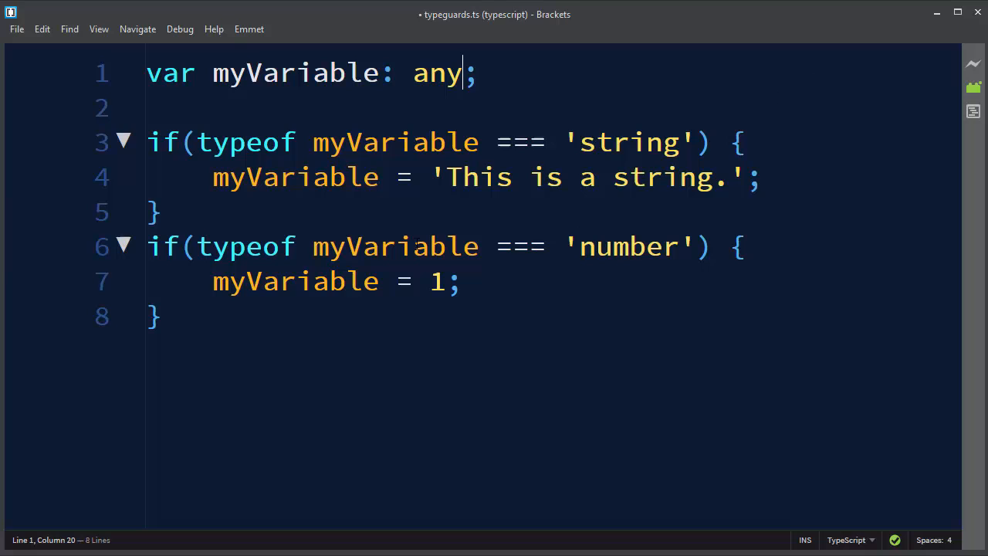
drag(197, 142, 478, 142)
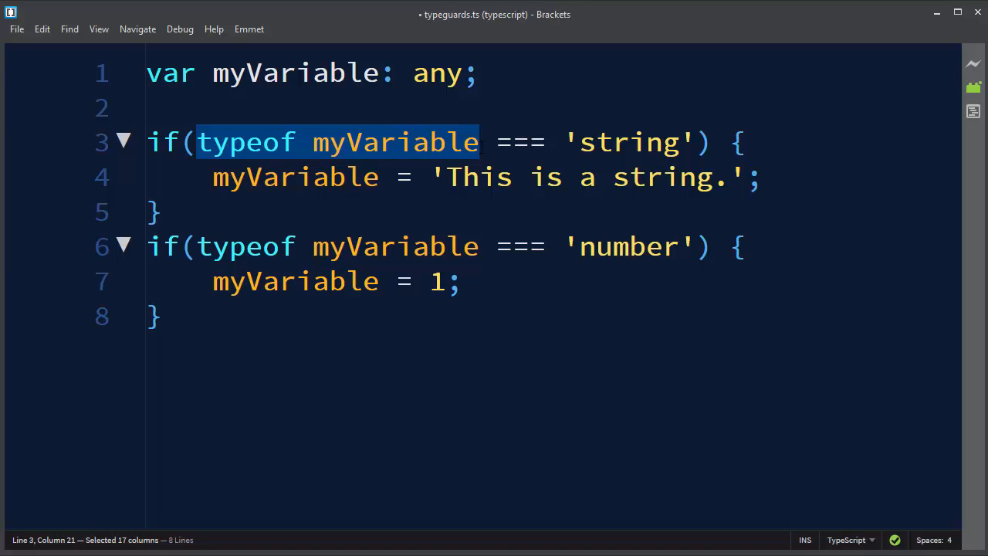
double_click(625, 142)
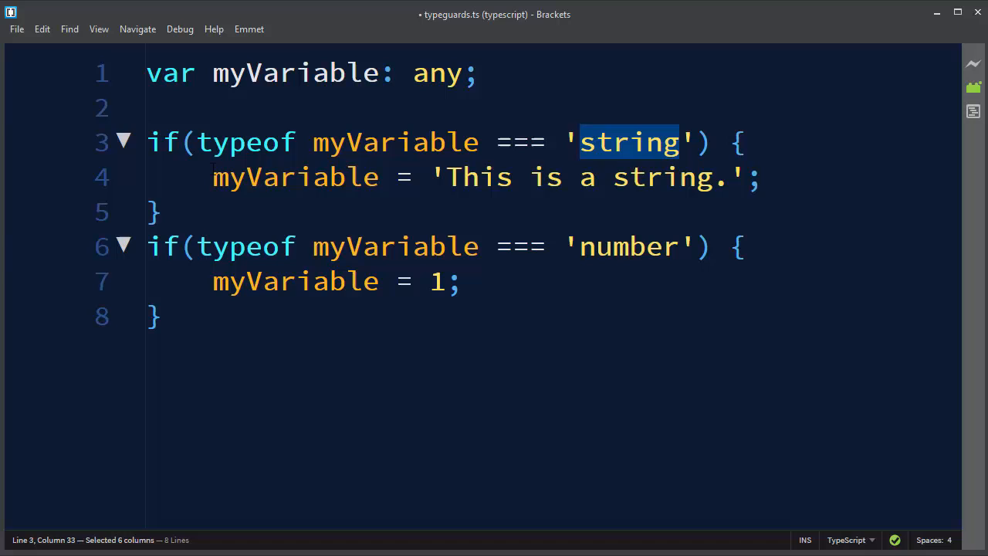
double_click(627, 247)
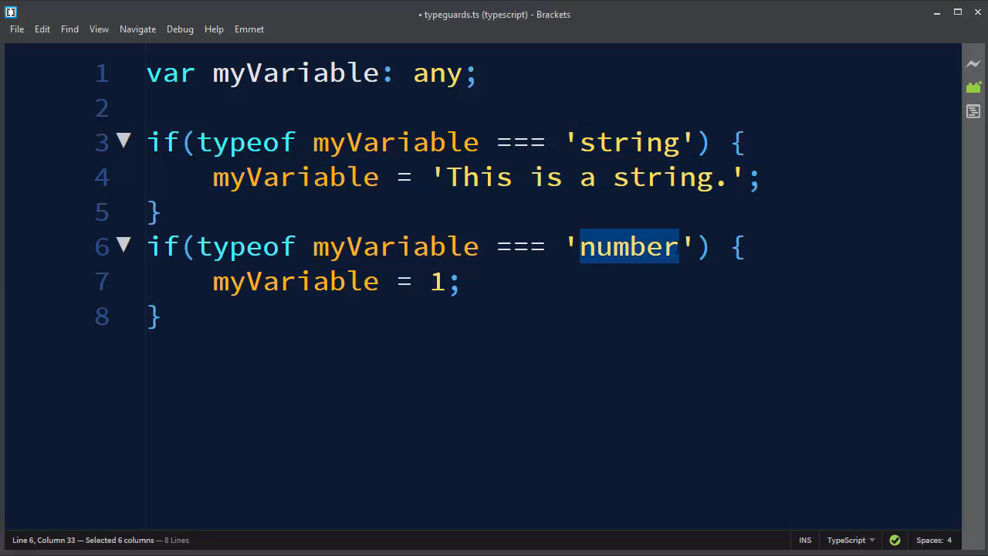